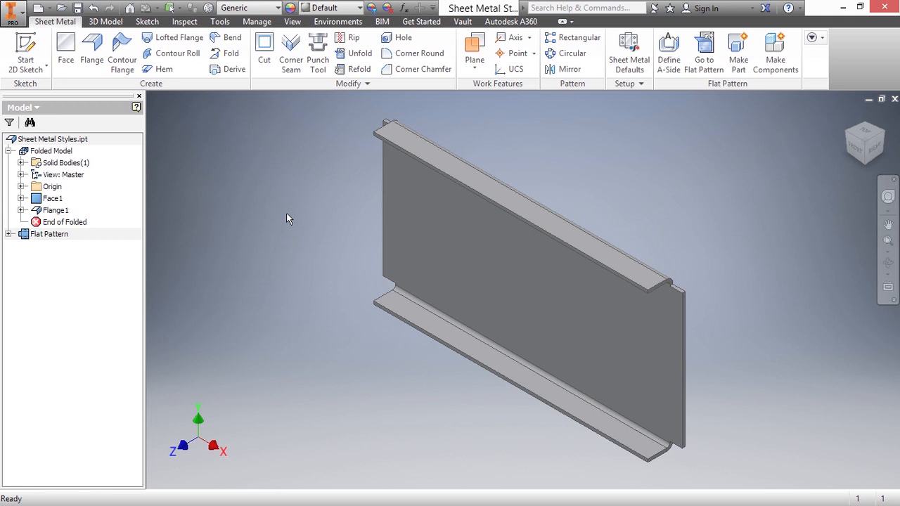
{"action": "mouse_move", "coordinate": [546, 143]}
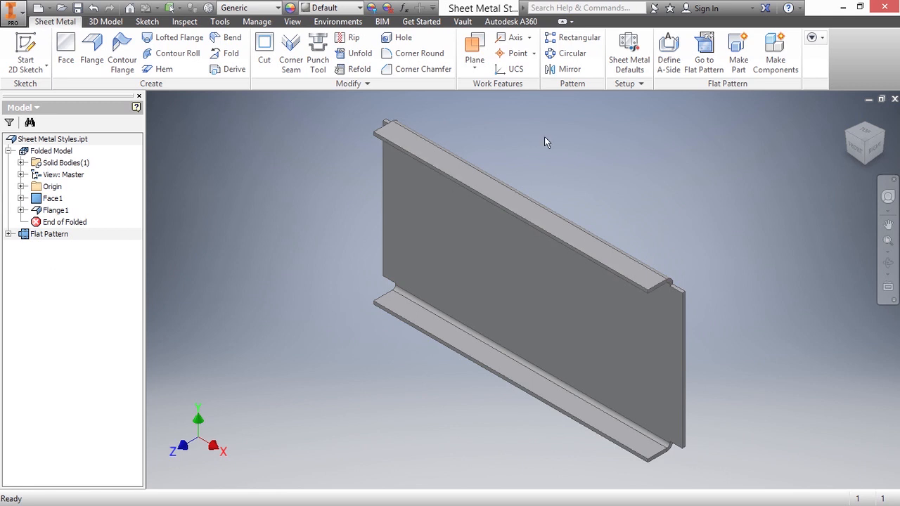
Step: Set the Sheet Metal Defaults rule to 10 GA SS 25MM and apply it
{"action": "left_click", "coordinate": [628, 53]}
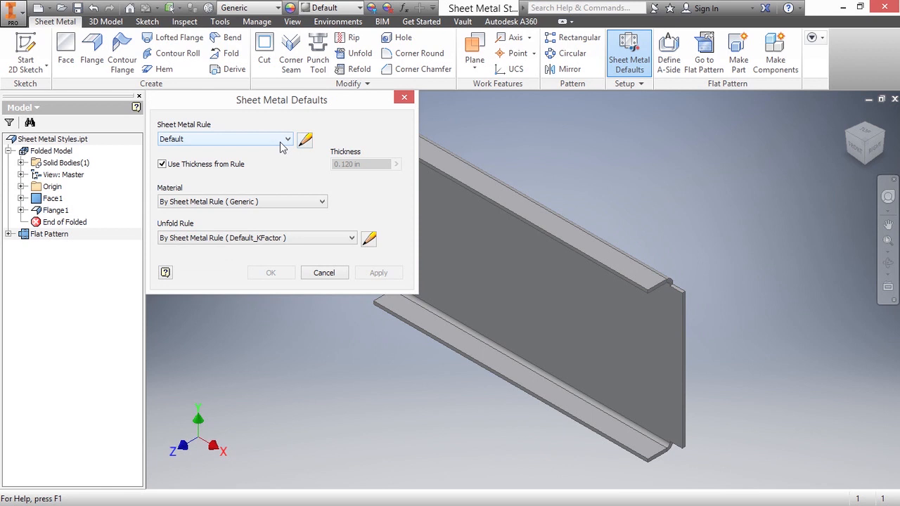
{"action": "left_click", "coordinate": [287, 139]}
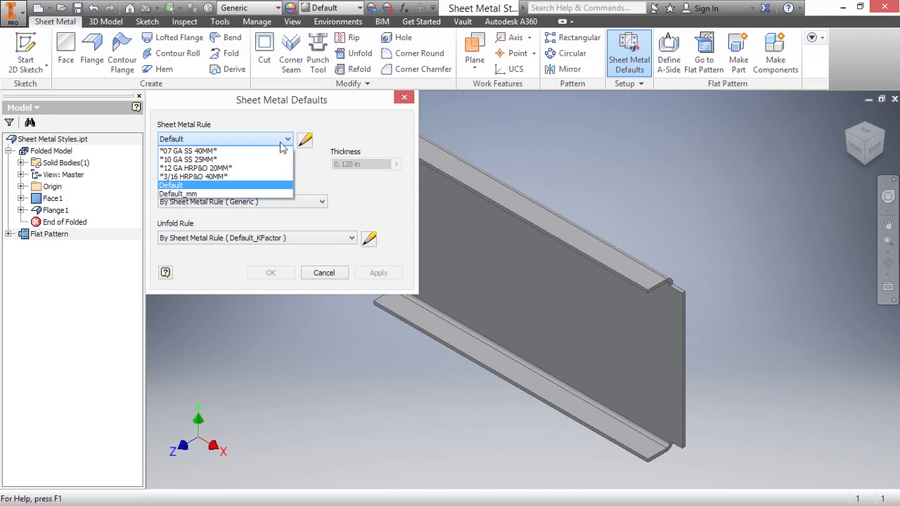
{"action": "mouse_move", "coordinate": [245, 160]}
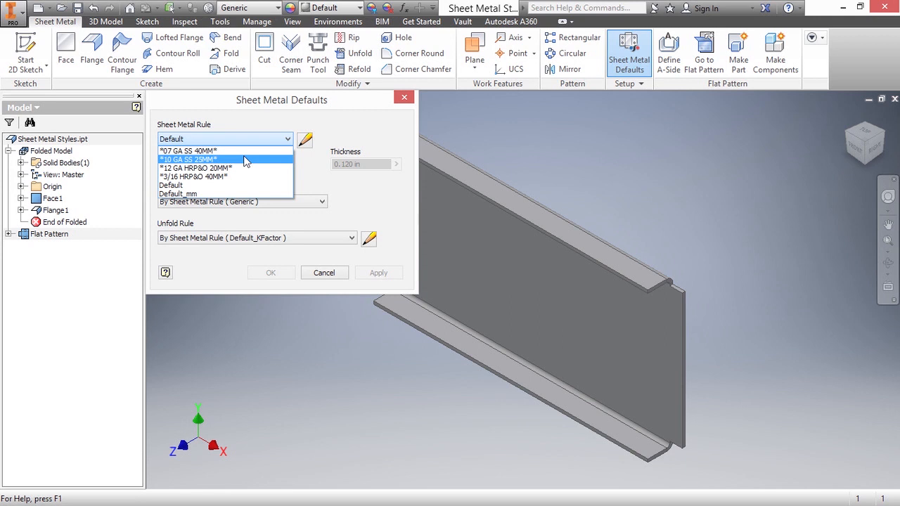
{"action": "left_click", "coordinate": [188, 159]}
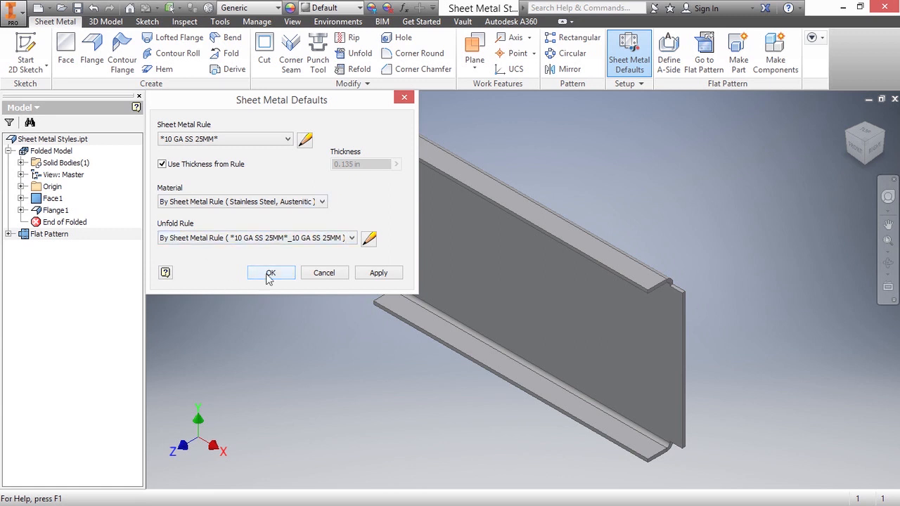
{"action": "left_click", "coordinate": [270, 273]}
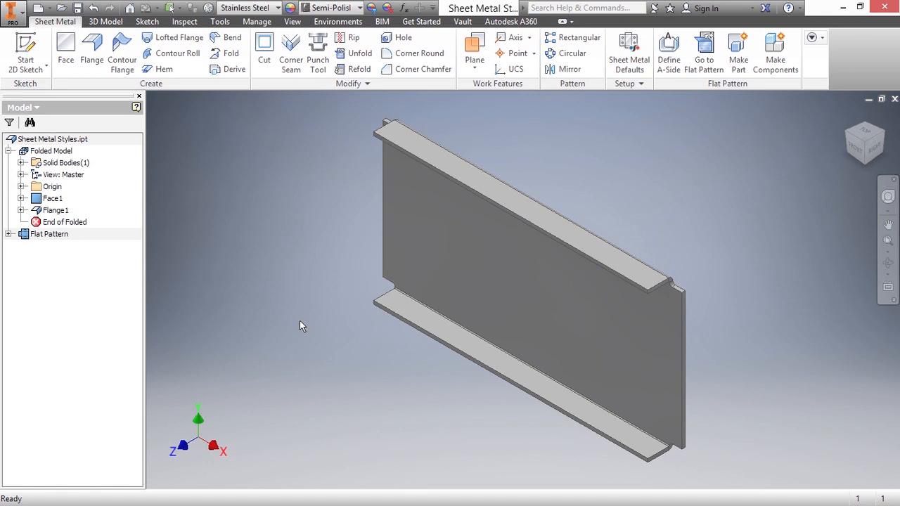
{"action": "mouse_move", "coordinate": [279, 327]}
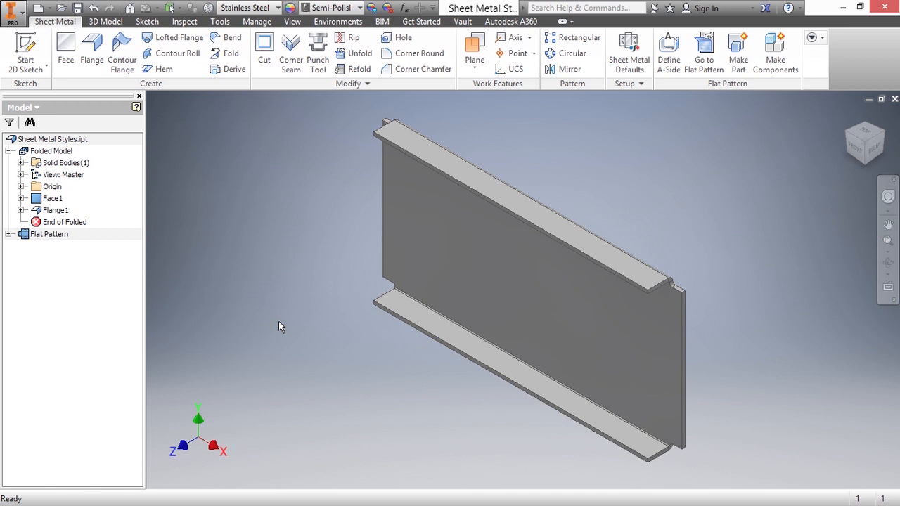
{"action": "mouse_move", "coordinate": [534, 156]}
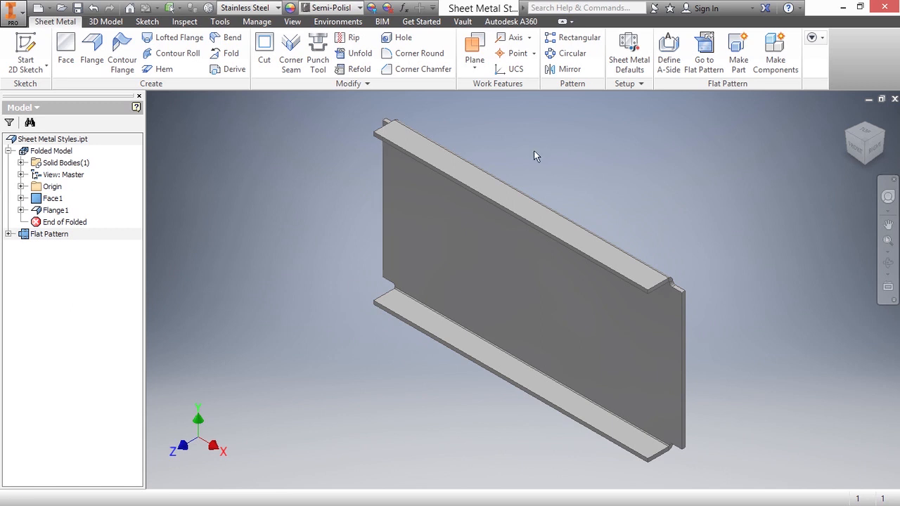
Step: Set the Sheet Metal Defaults rule to 3/16 HRP&O 40MM and apply it
{"action": "left_click", "coordinate": [626, 53]}
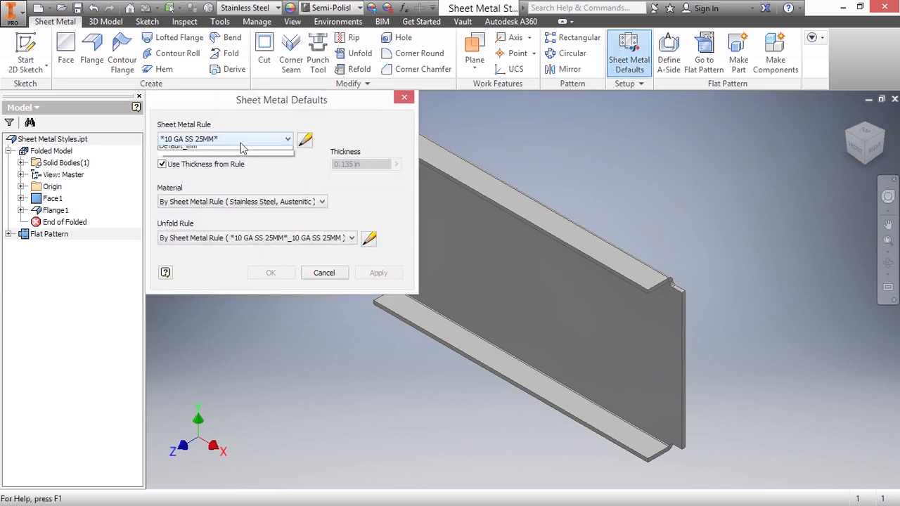
{"action": "left_click", "coordinate": [286, 138]}
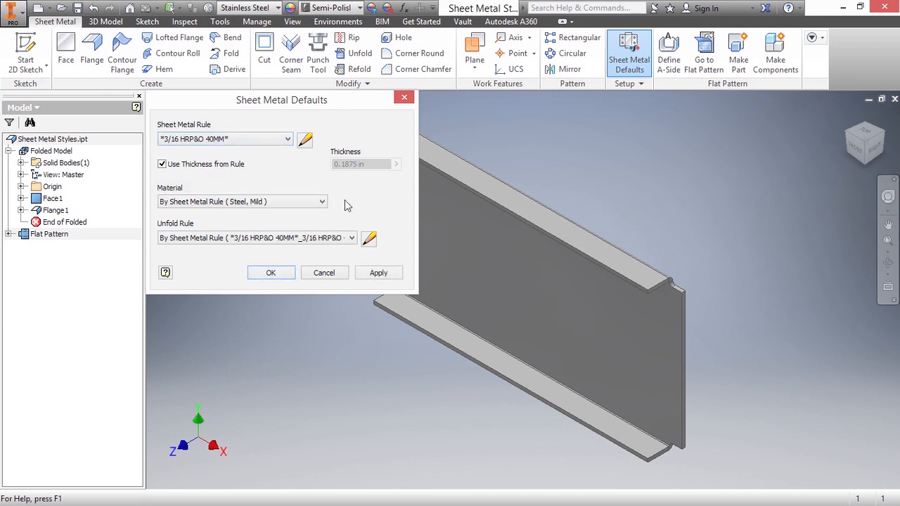
{"action": "left_click", "coordinate": [270, 273]}
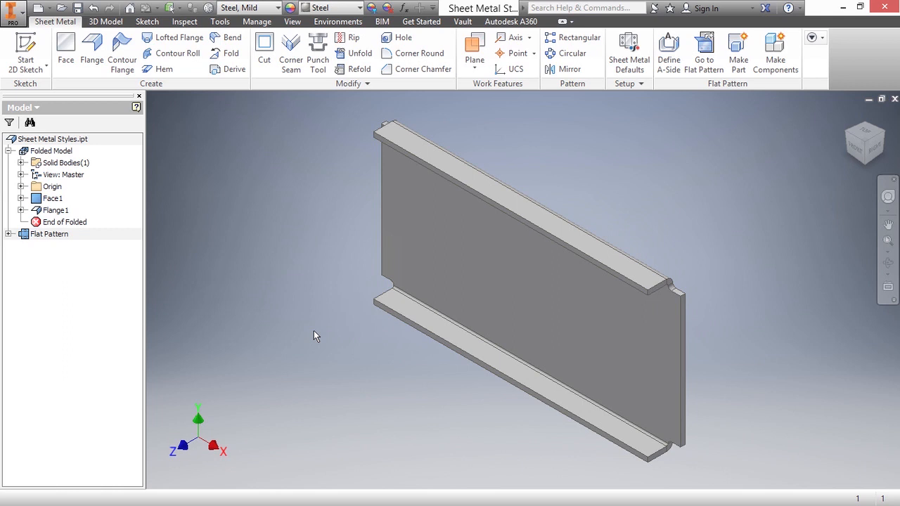
Step: Open Sheet Metal Defaults showing the 3/16 HRP&O 40MM rule
{"action": "left_click", "coordinate": [627, 53]}
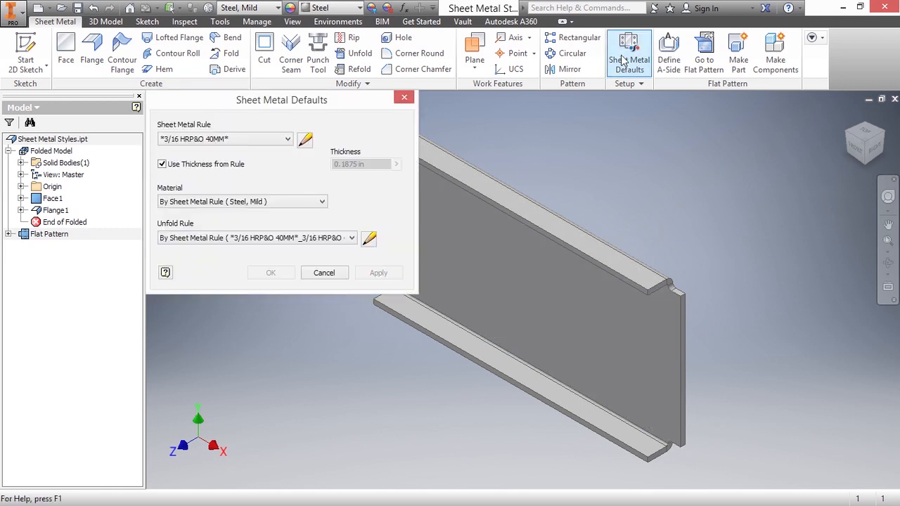
{"action": "mouse_move", "coordinate": [305, 138]}
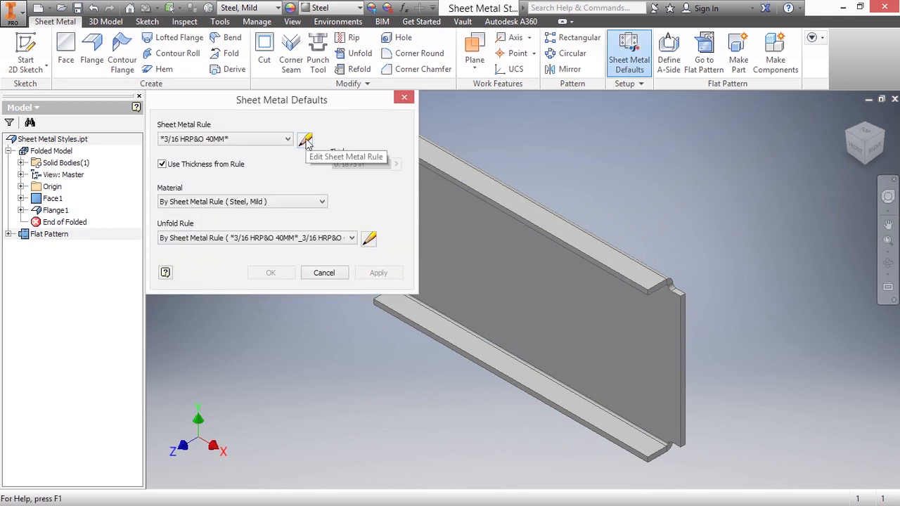
{"action": "mouse_move", "coordinate": [387, 244]}
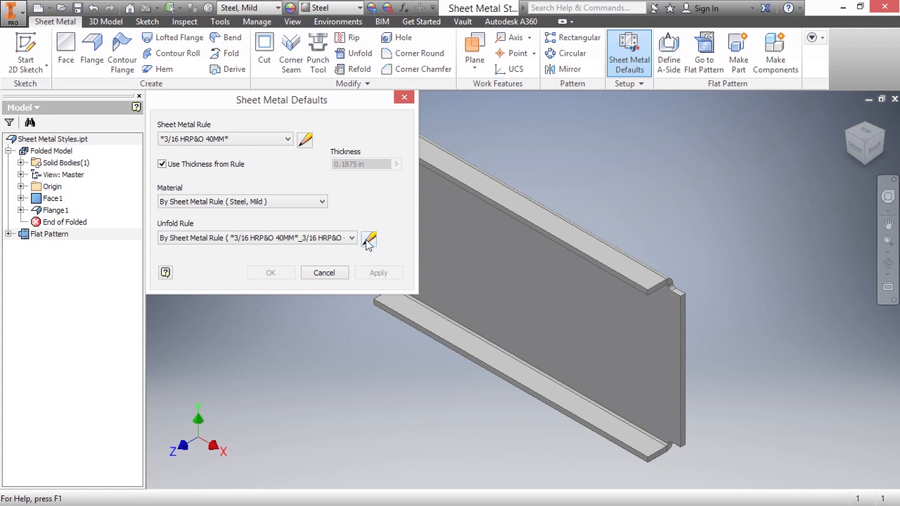
{"action": "mouse_move", "coordinate": [369, 238]}
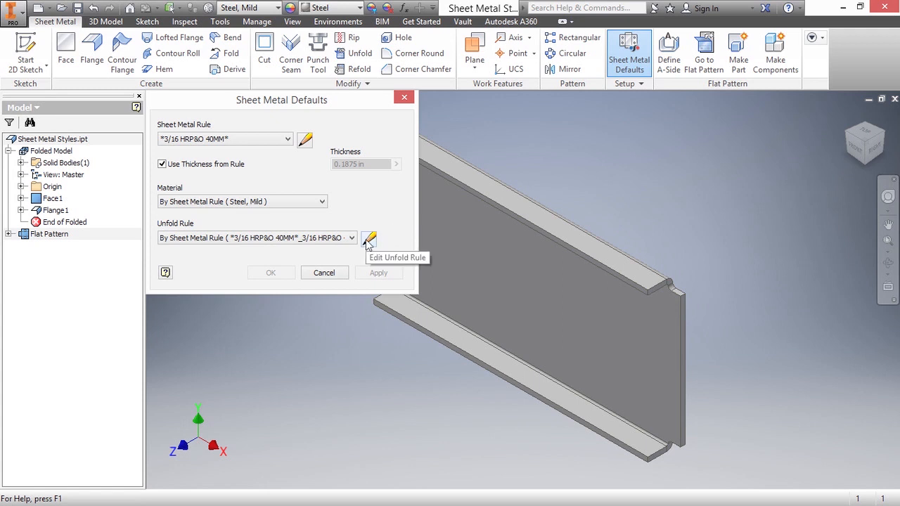
{"action": "mouse_move", "coordinate": [314, 163]}
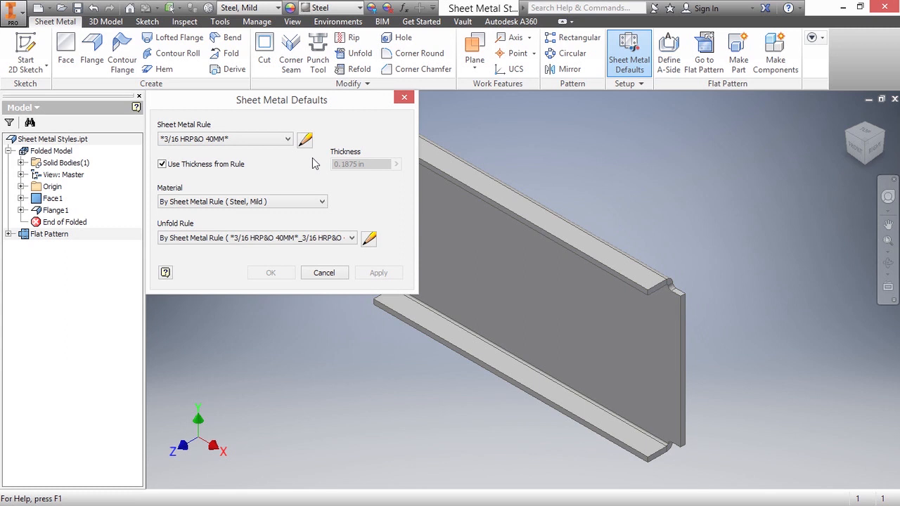
{"action": "mouse_move", "coordinate": [305, 139]}
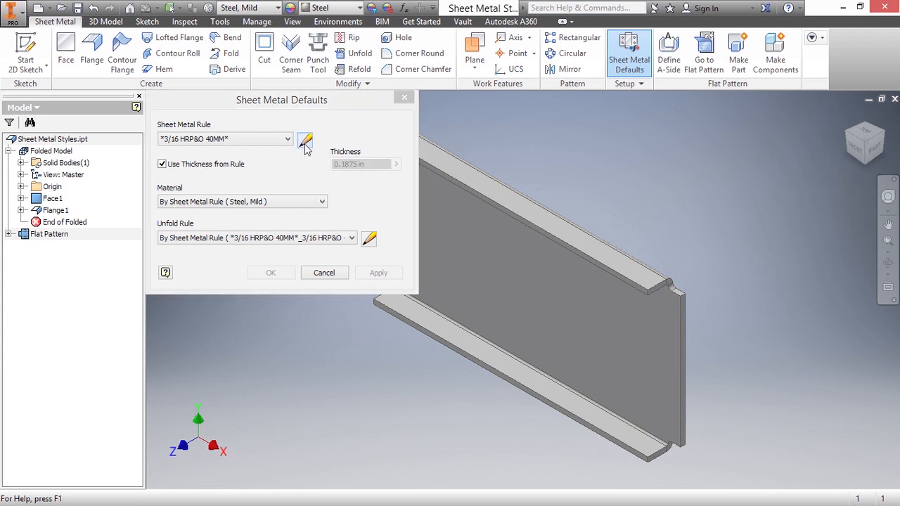
Step: Edit the 3/16 HRPO 40MM sheet metal rule in the Style and Standard Editor
{"action": "left_click", "coordinate": [304, 139]}
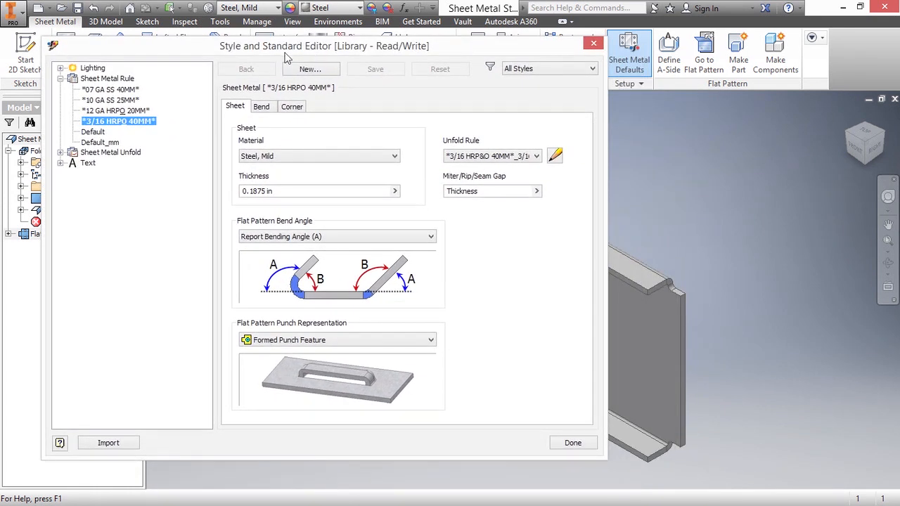
{"action": "mouse_move", "coordinate": [293, 103]}
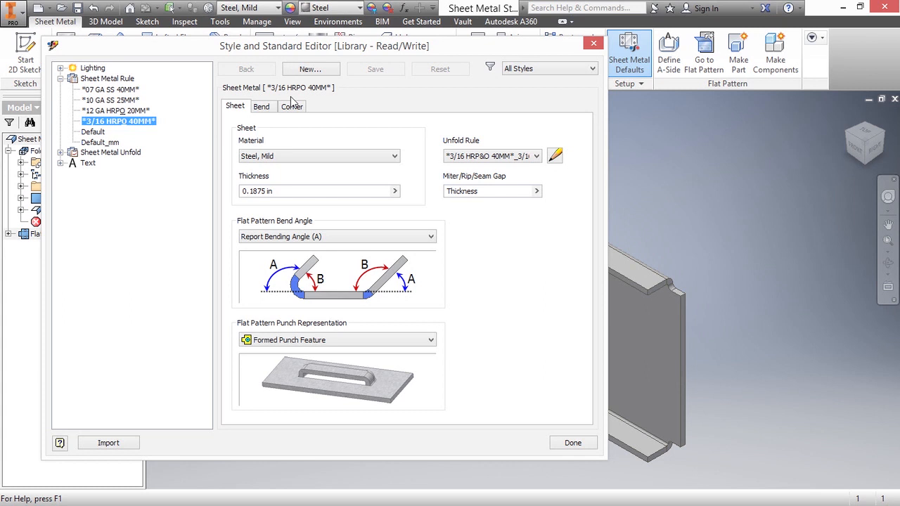
{"action": "mouse_move", "coordinate": [253, 116]}
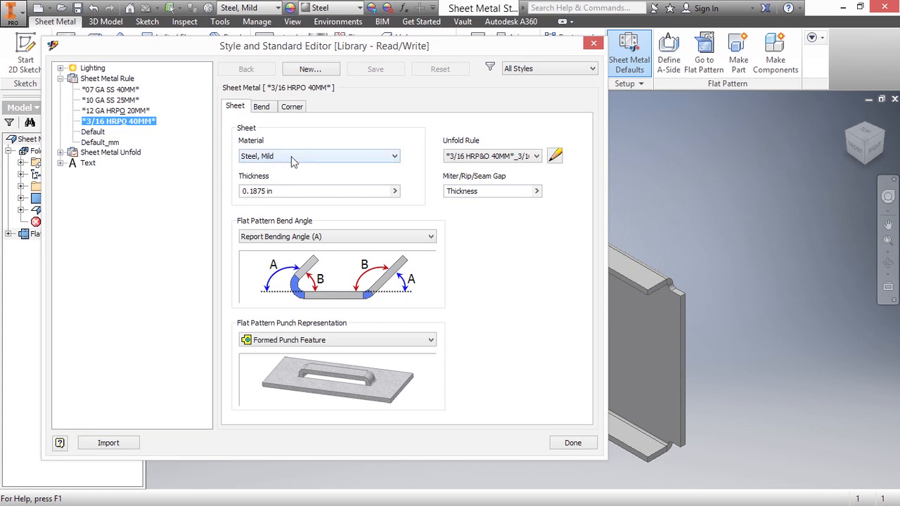
{"action": "mouse_move", "coordinate": [280, 191]}
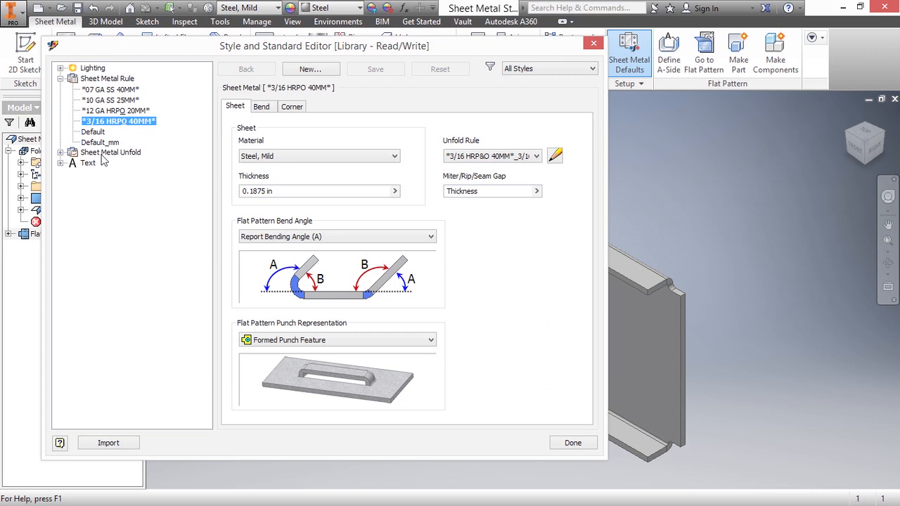
{"action": "mouse_move", "coordinate": [117, 174]}
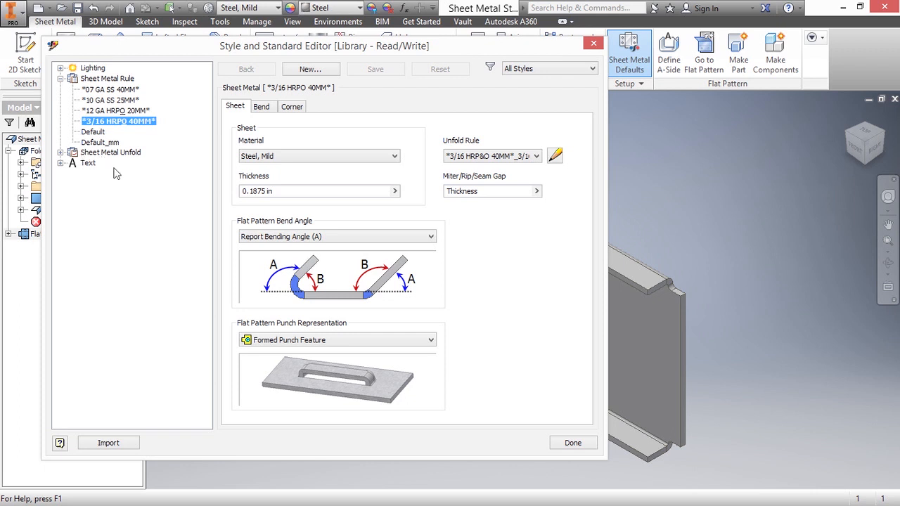
{"action": "mouse_move", "coordinate": [345, 226]}
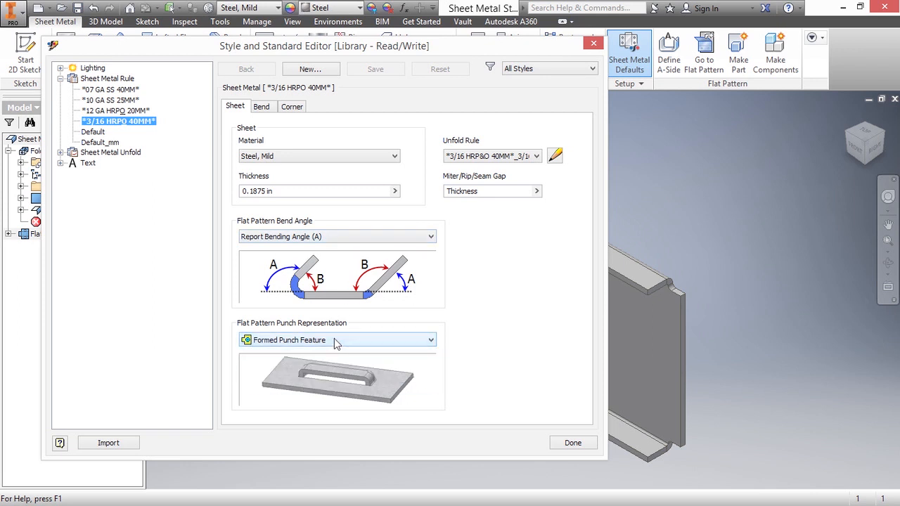
{"action": "left_click", "coordinate": [262, 106]}
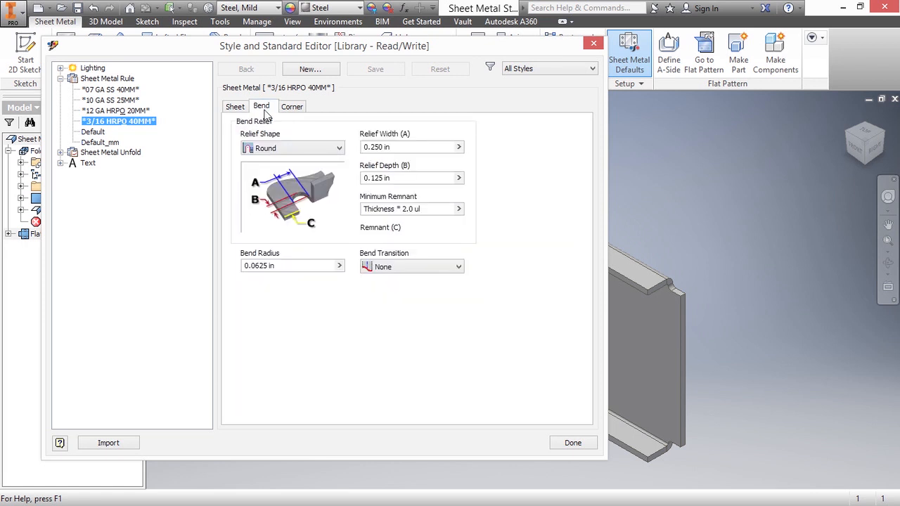
{"action": "mouse_move", "coordinate": [314, 150]}
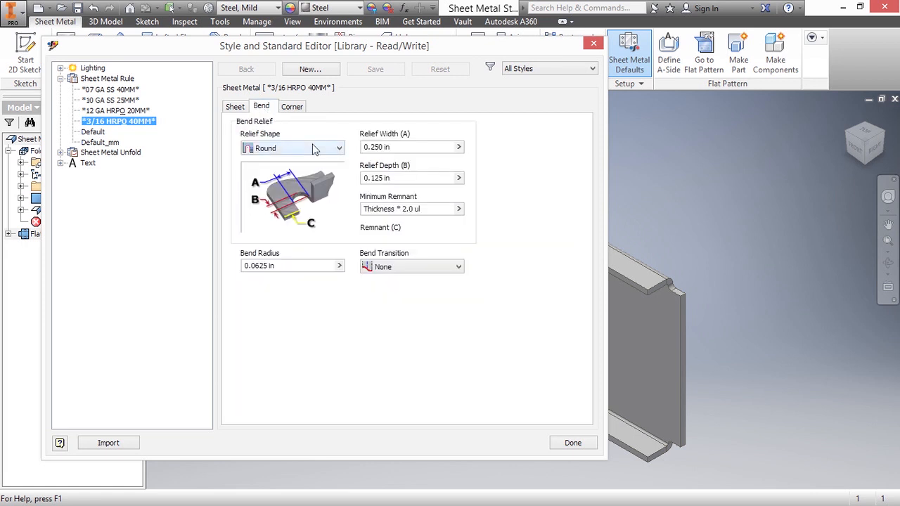
{"action": "left_click", "coordinate": [292, 106]}
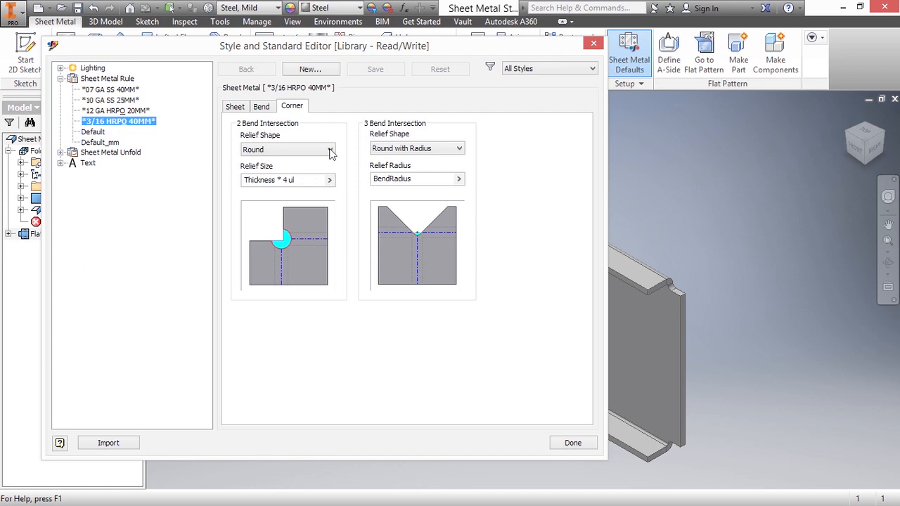
{"action": "mouse_move", "coordinate": [346, 162]}
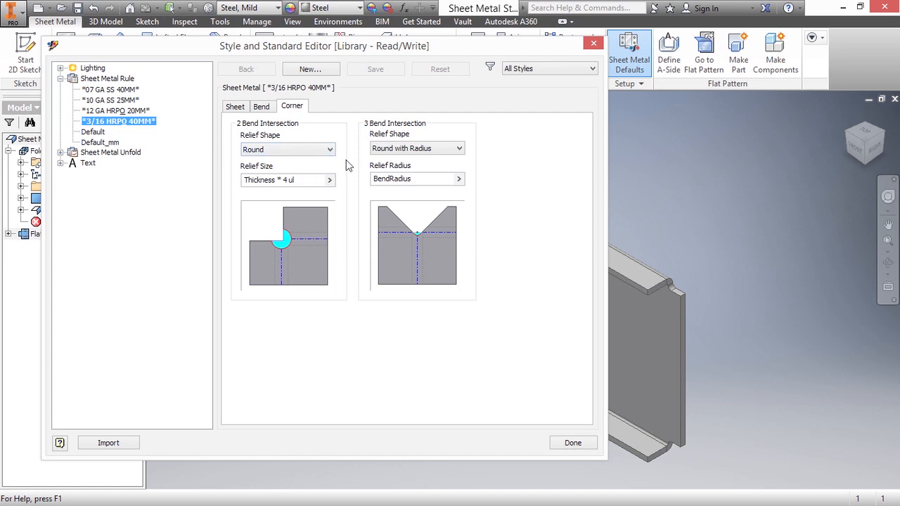
{"action": "left_click", "coordinate": [234, 106]}
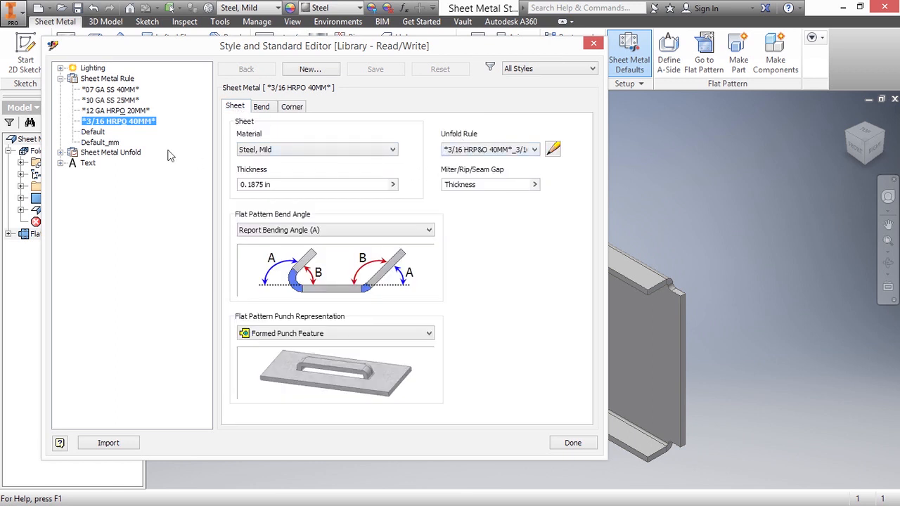
{"action": "left_click", "coordinate": [61, 153]}
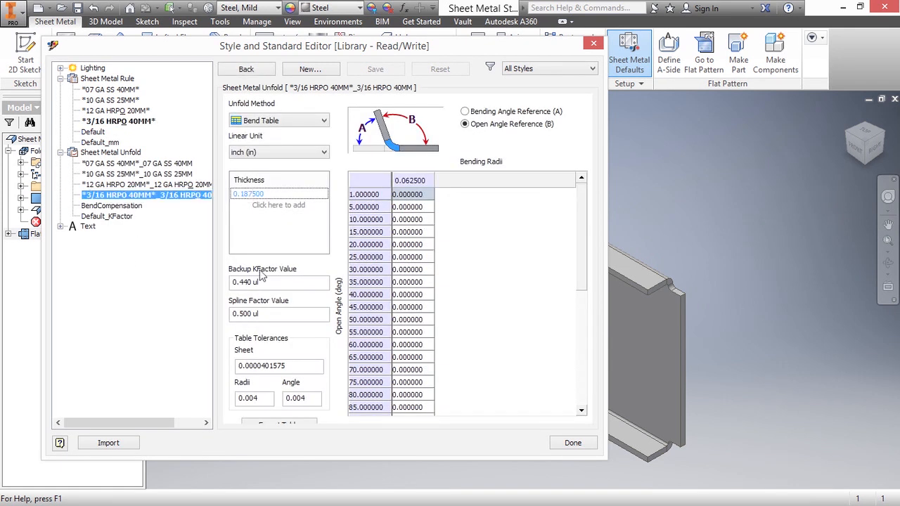
{"action": "mouse_move", "coordinate": [331, 136]}
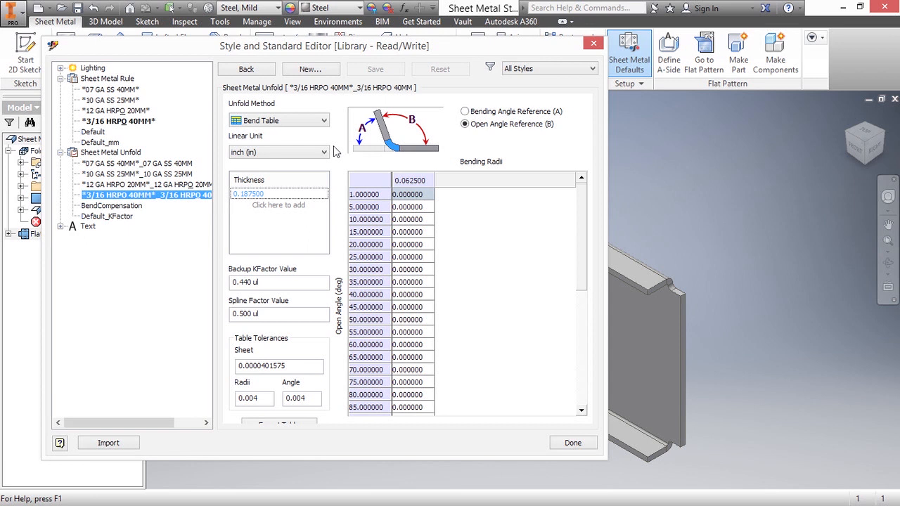
{"action": "mouse_move", "coordinate": [323, 116]}
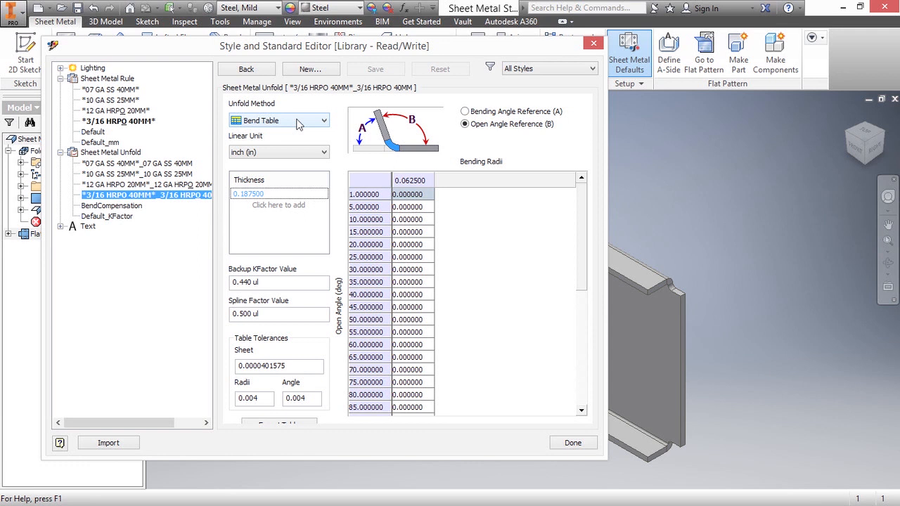
Step: Preview the Custom Equation and Linear unfold methods on the 3/16 HRPO 40MM rule
{"action": "left_click", "coordinate": [323, 120]}
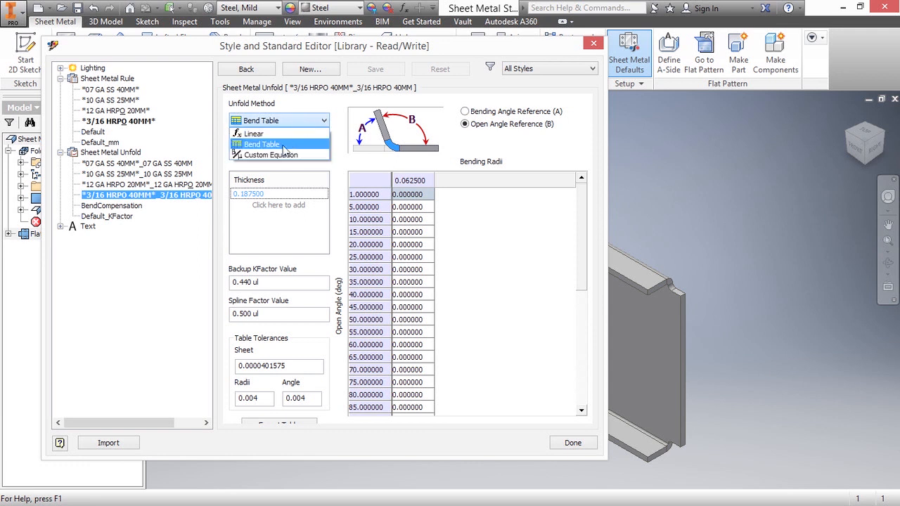
{"action": "left_click", "coordinate": [271, 155]}
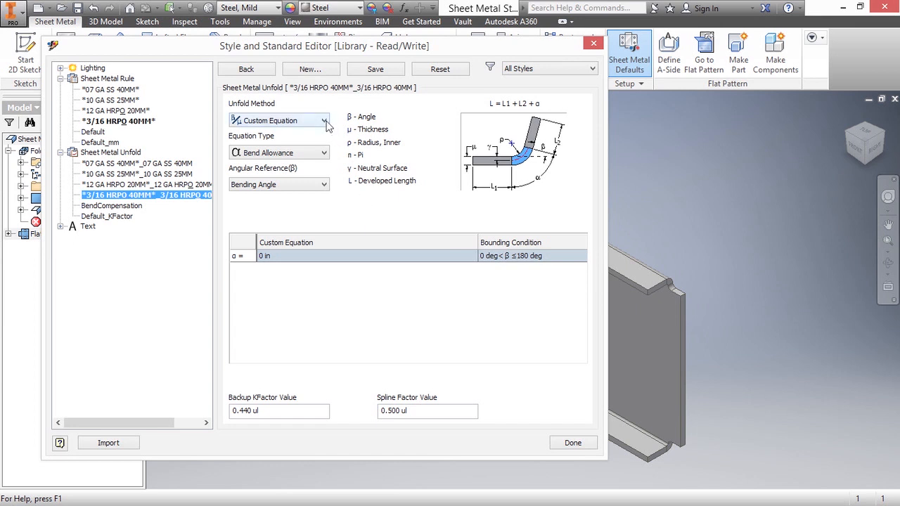
{"action": "left_click", "coordinate": [324, 121]}
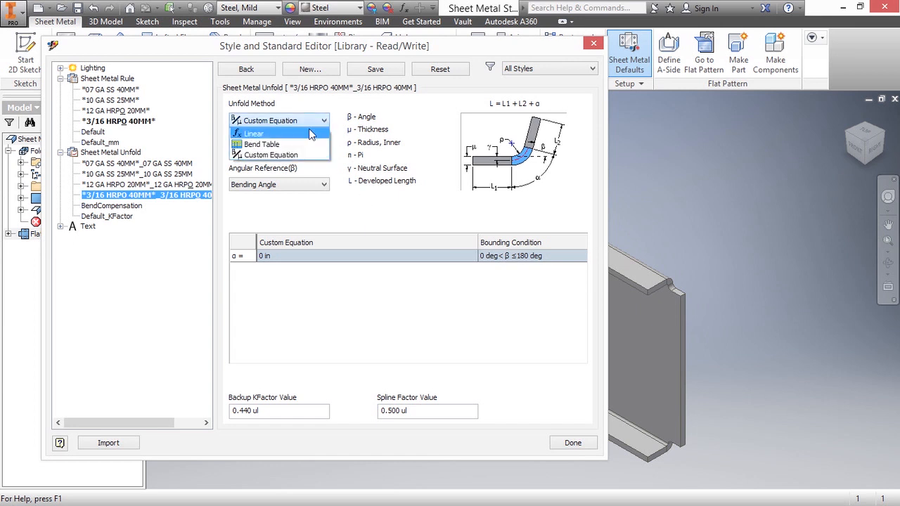
{"action": "left_click", "coordinate": [254, 133]}
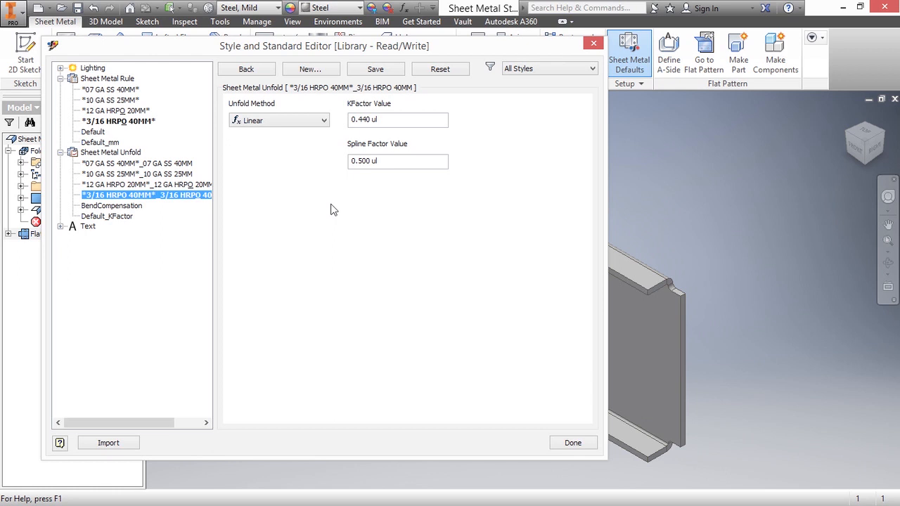
{"action": "mouse_move", "coordinate": [320, 134]}
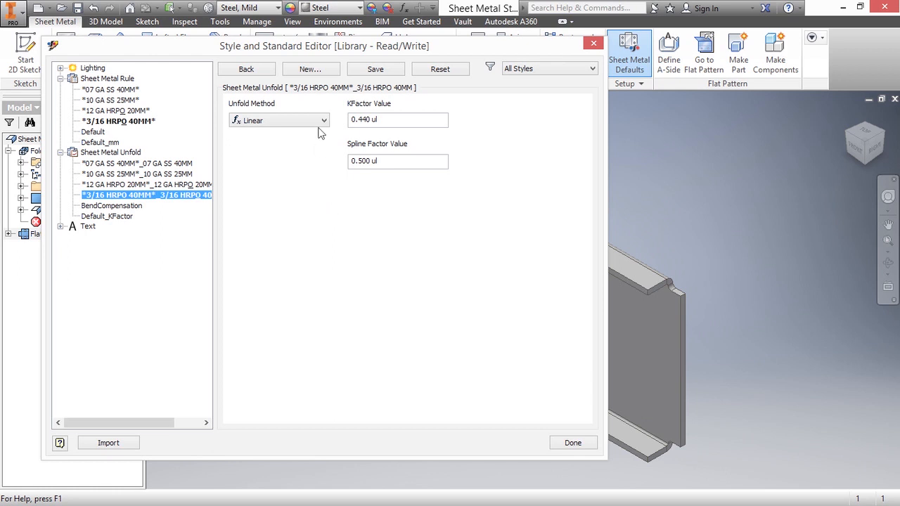
Step: Switch the unfold method back to Bend Table
{"action": "left_click", "coordinate": [323, 120]}
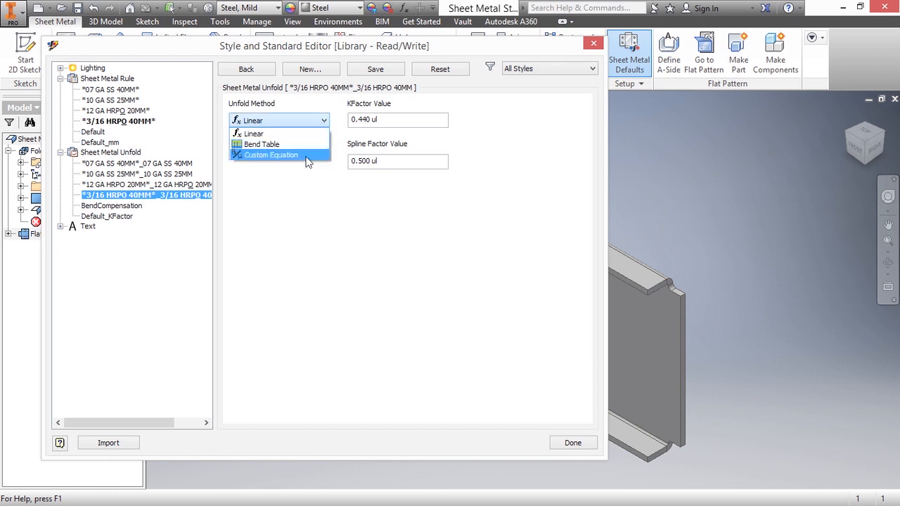
{"action": "left_click", "coordinate": [260, 144]}
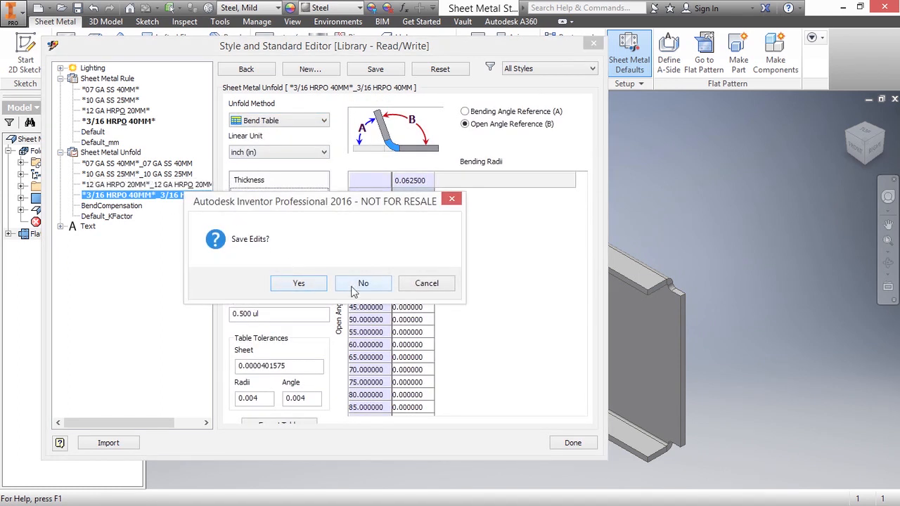
Step: Discard unfold edits and view 10 GA SS 25MM, 07 GA SS 40MM, BendCompensation, Default_KFactor rules
{"action": "left_click", "coordinate": [362, 283]}
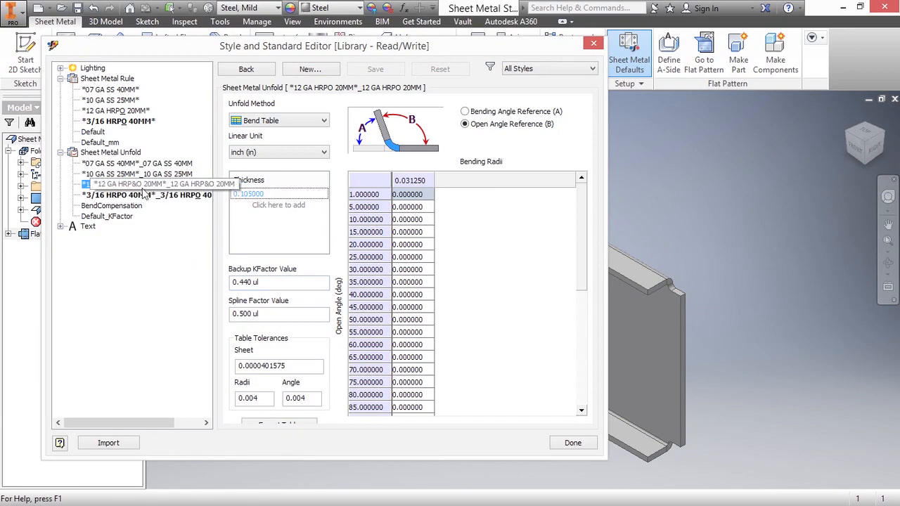
{"action": "left_click", "coordinate": [137, 174]}
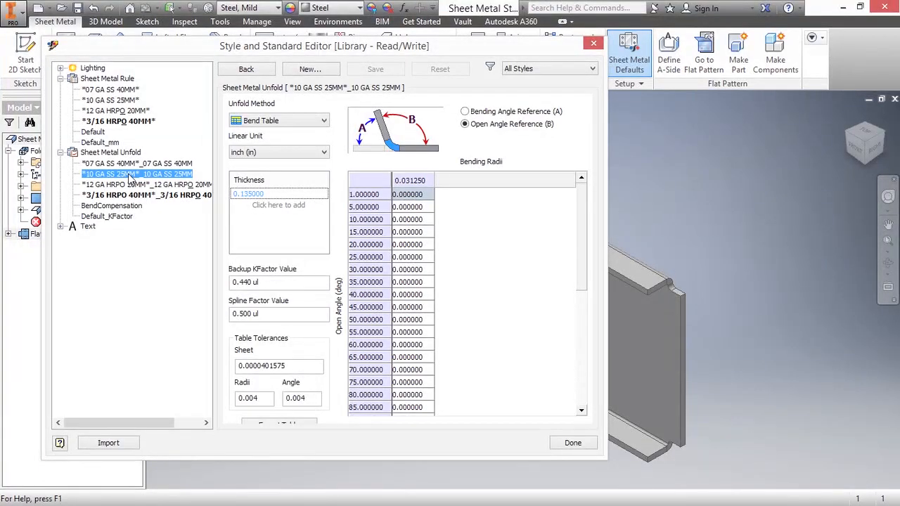
{"action": "left_click", "coordinate": [137, 163]}
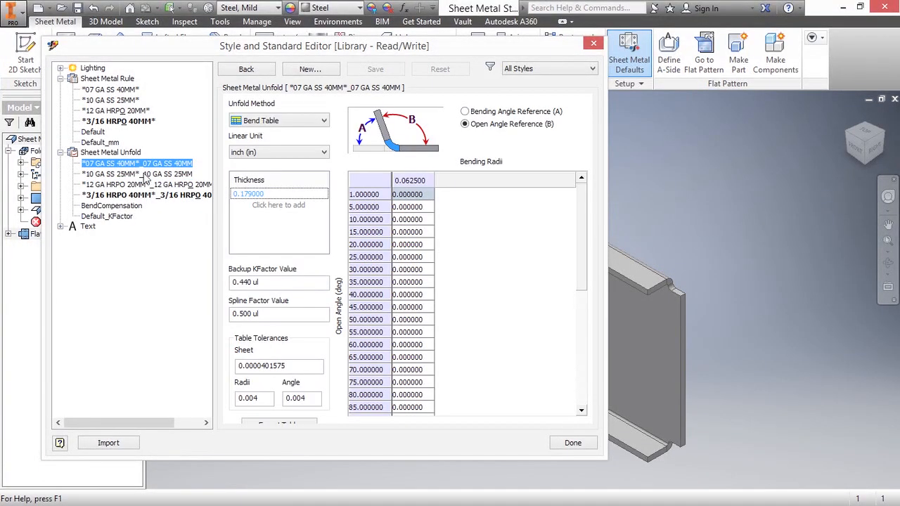
{"action": "left_click", "coordinate": [111, 205]}
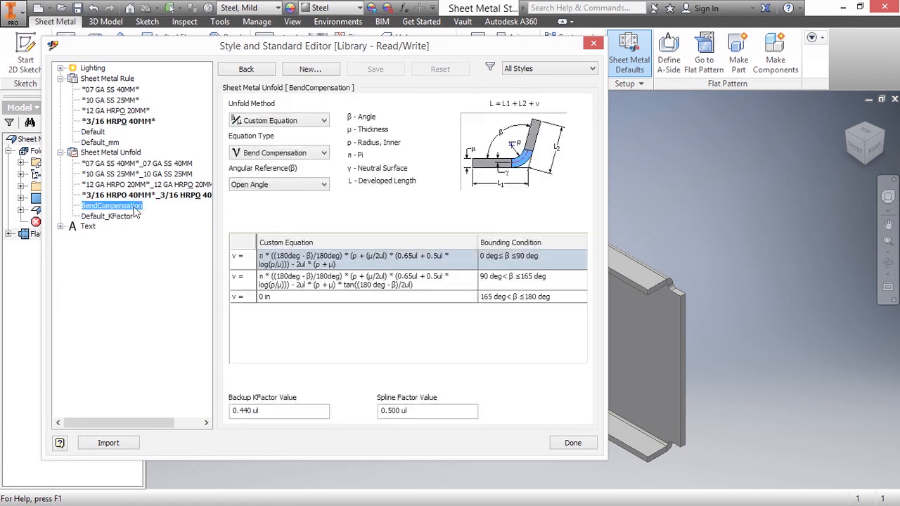
{"action": "mouse_move", "coordinate": [137, 277]}
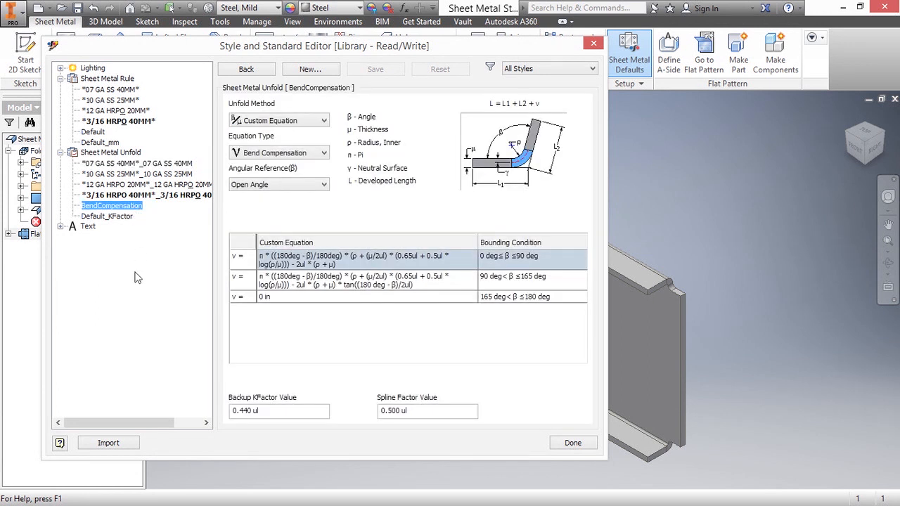
{"action": "left_click", "coordinate": [107, 216]}
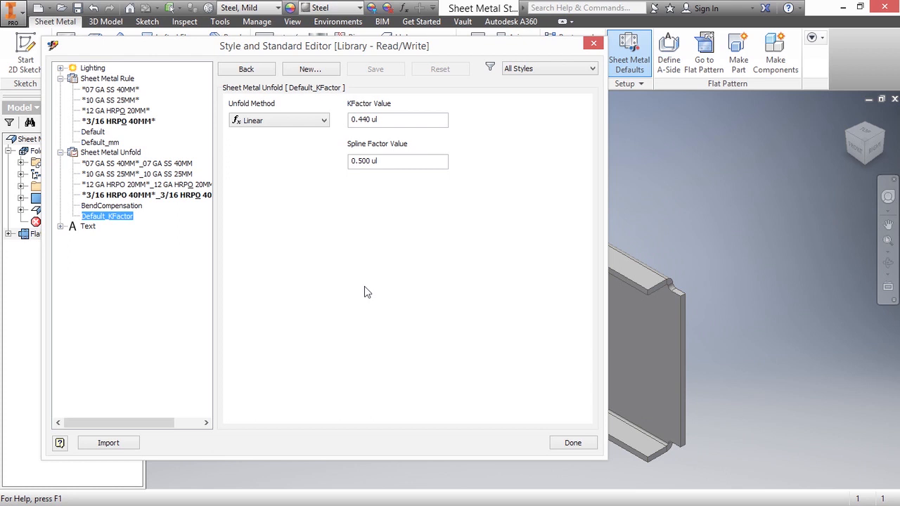
{"action": "left_click", "coordinate": [549, 69]}
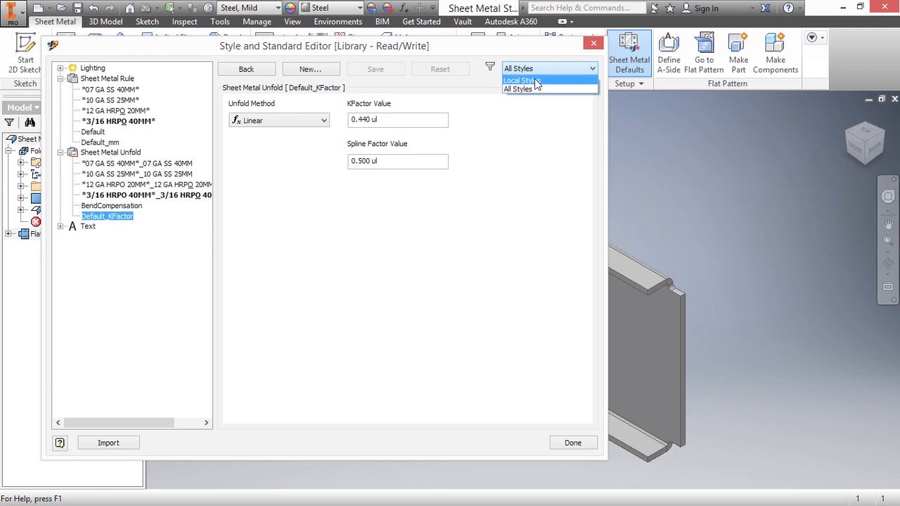
{"action": "left_click", "coordinate": [520, 79]}
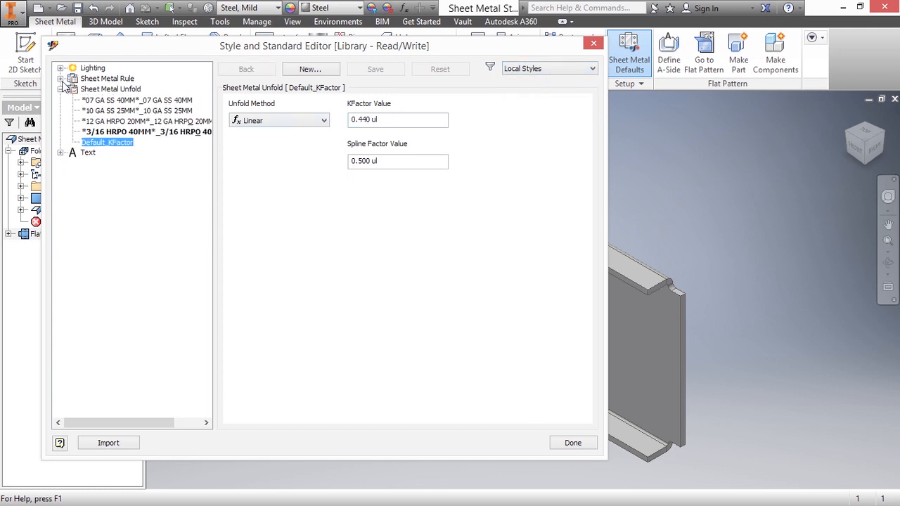
{"action": "left_click", "coordinate": [61, 78]}
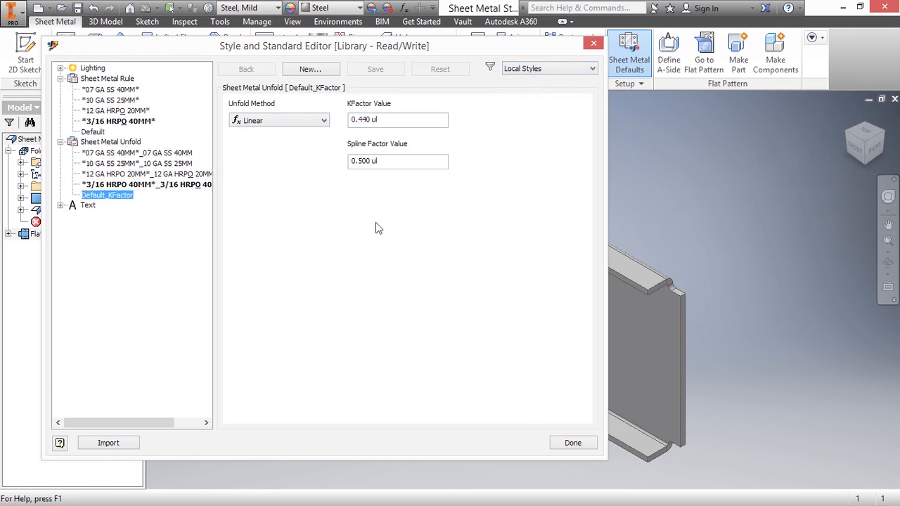
{"action": "left_click", "coordinate": [548, 68]}
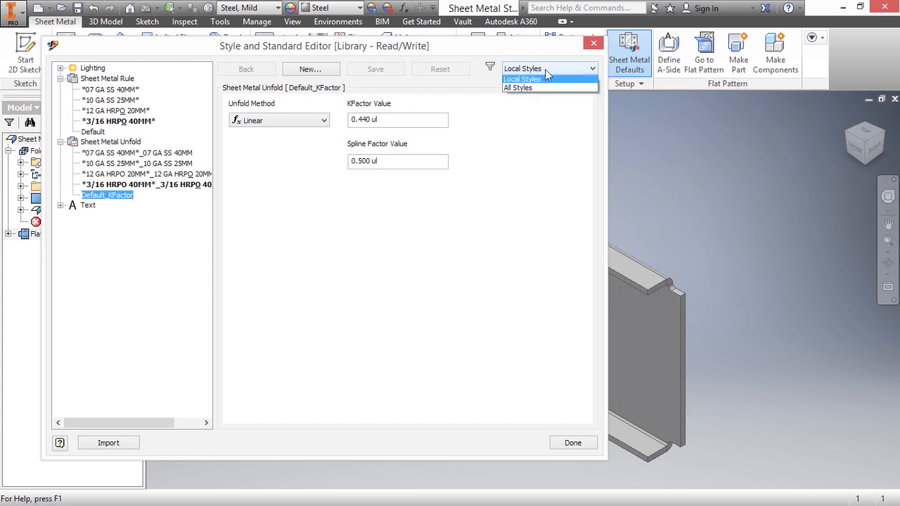
{"action": "left_click", "coordinate": [518, 87]}
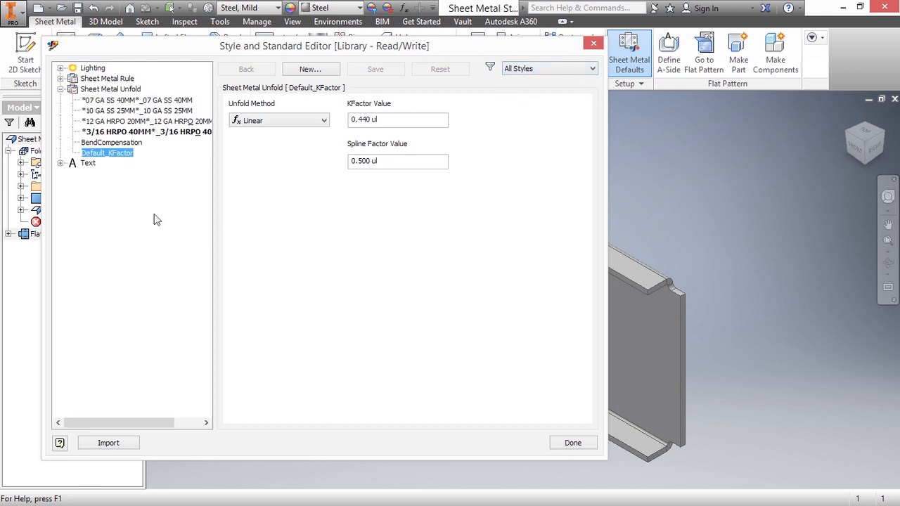
{"action": "mouse_move", "coordinate": [484, 170]}
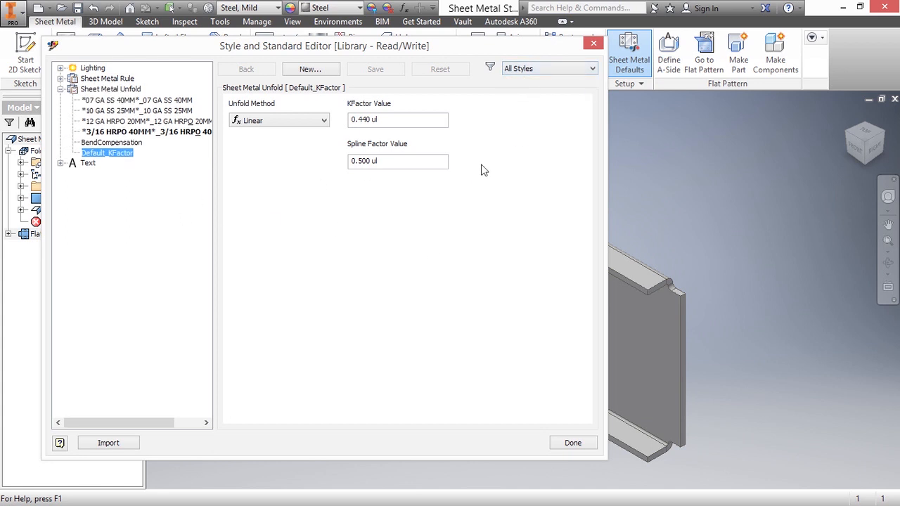
{"action": "mouse_move", "coordinate": [317, 317]}
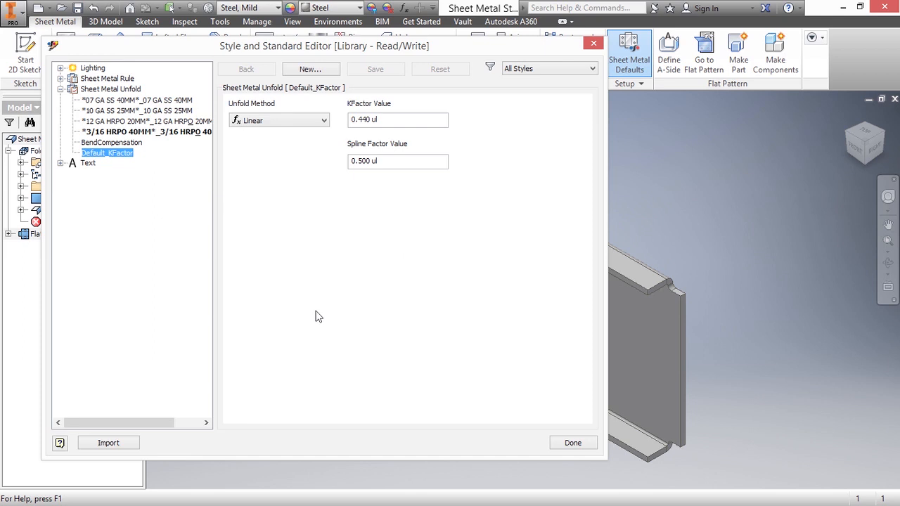
{"action": "mouse_move", "coordinate": [224, 158]}
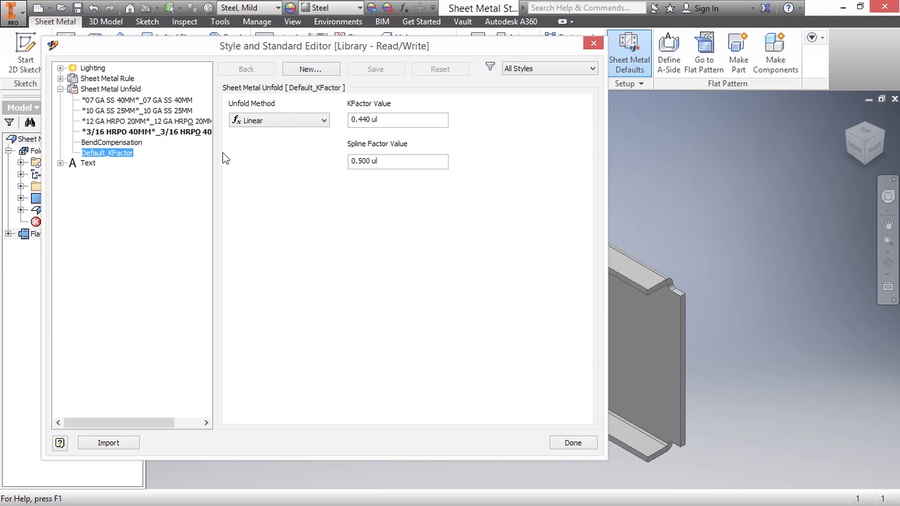
Step: Show the 3/16 HRPO 40MM unfold style's options menu
{"action": "right_click", "coordinate": [145, 131]}
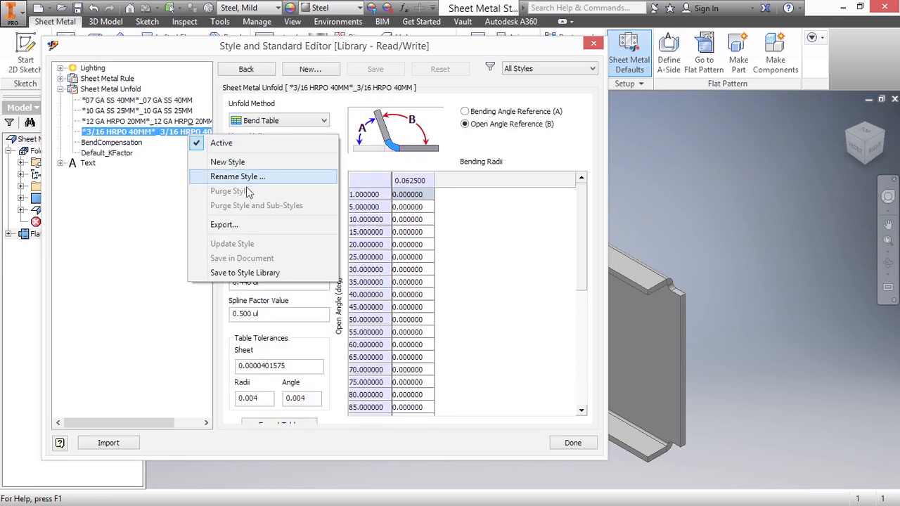
{"action": "mouse_move", "coordinate": [249, 277]}
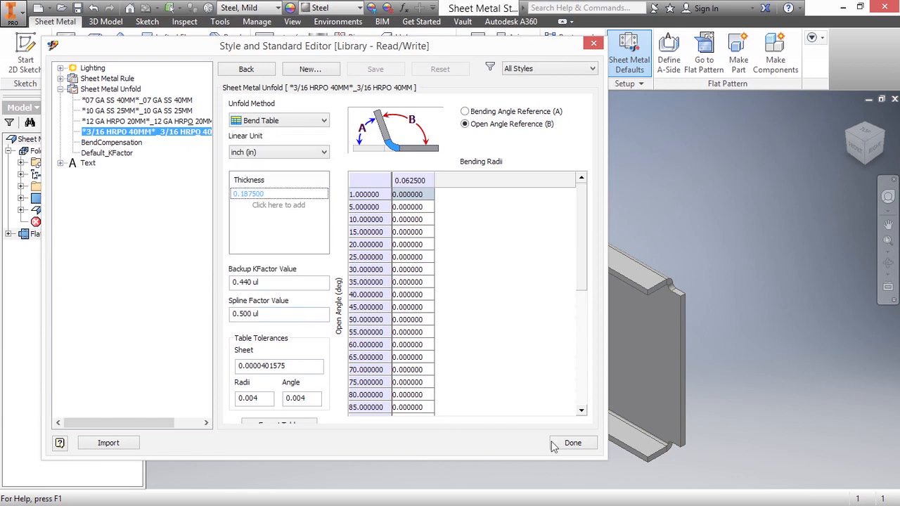
Step: Close the Style and Standard Editor and cancel the Sheet Metal Defaults dialog
{"action": "left_click", "coordinate": [573, 442]}
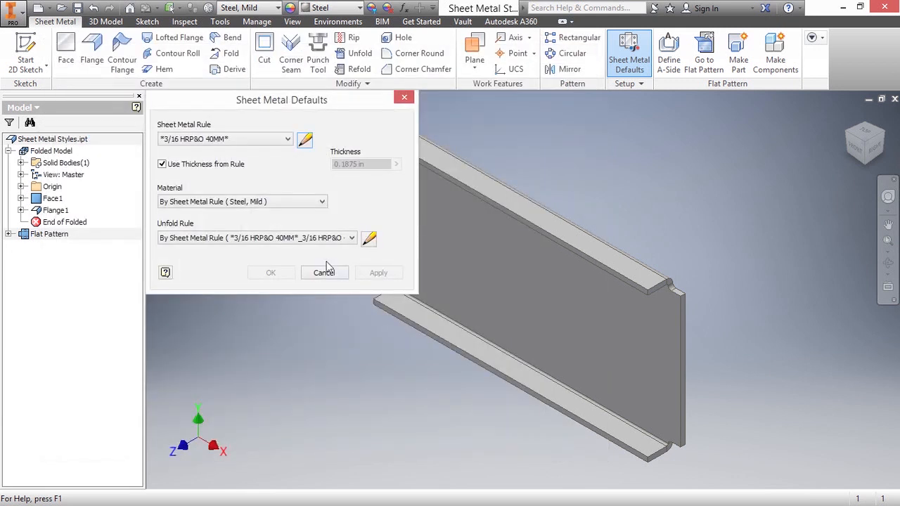
{"action": "mouse_move", "coordinate": [355, 199]}
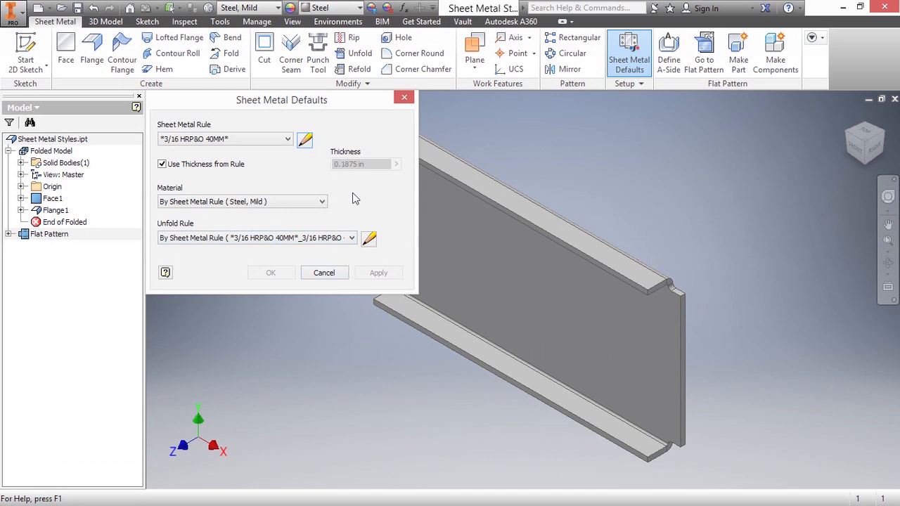
{"action": "left_click", "coordinate": [324, 272]}
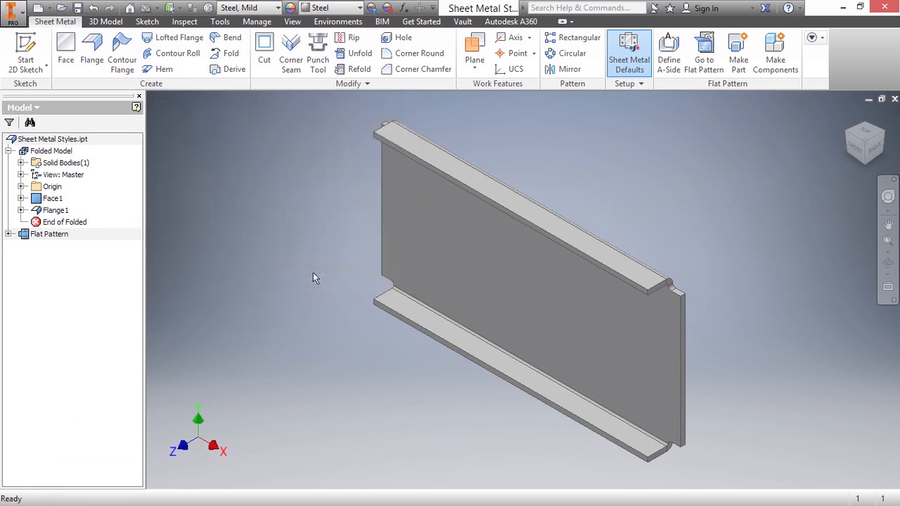